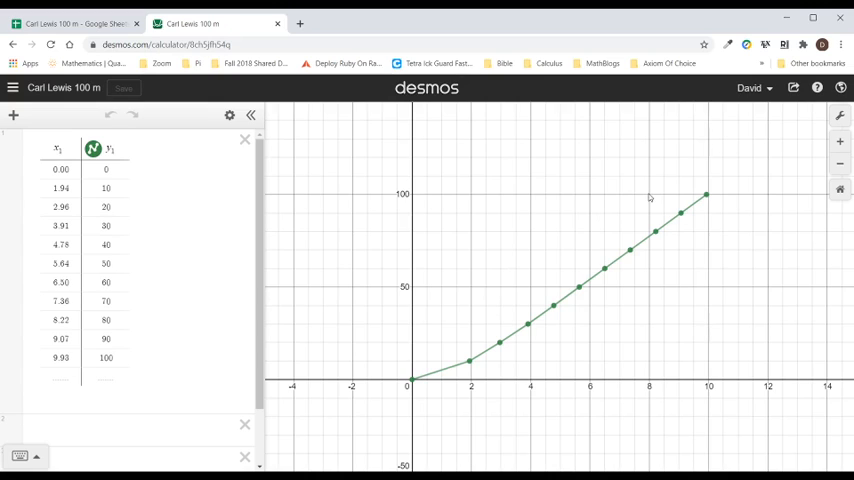
pyautogui.moveTo(444, 378)
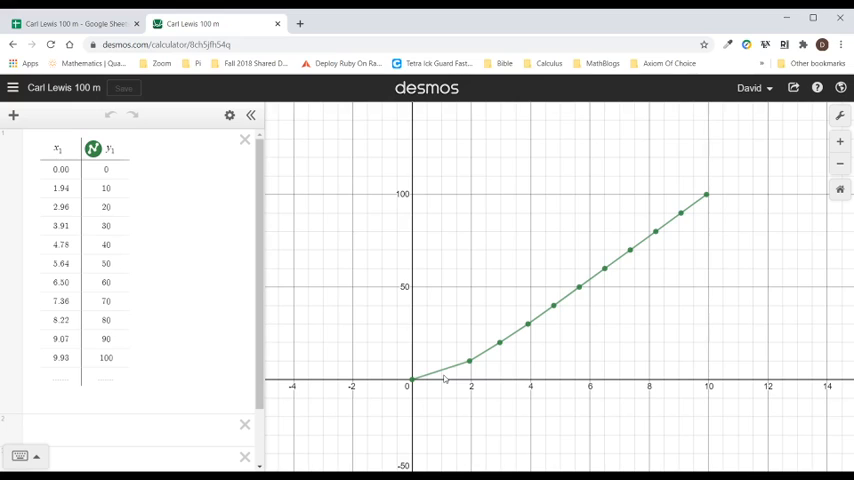
pyautogui.moveTo(448, 224)
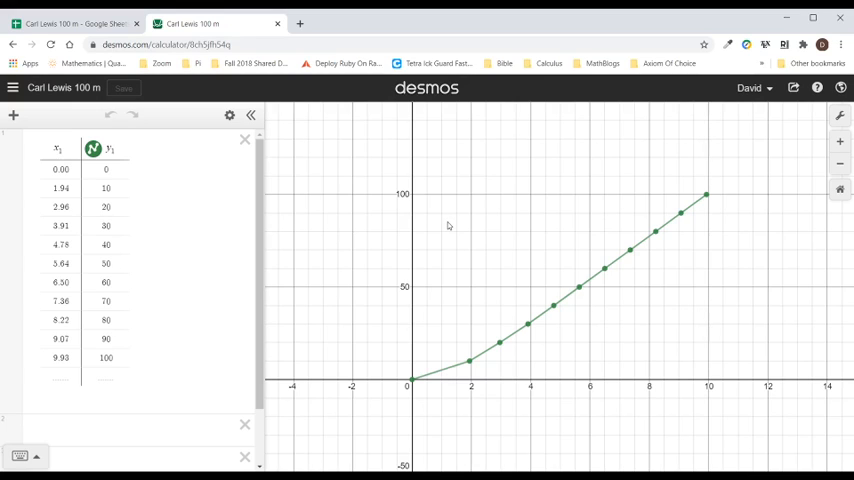
# Bring up the Carl Lewis times and distances sheet and select cell C2 under rates.
pyautogui.click(76, 24)
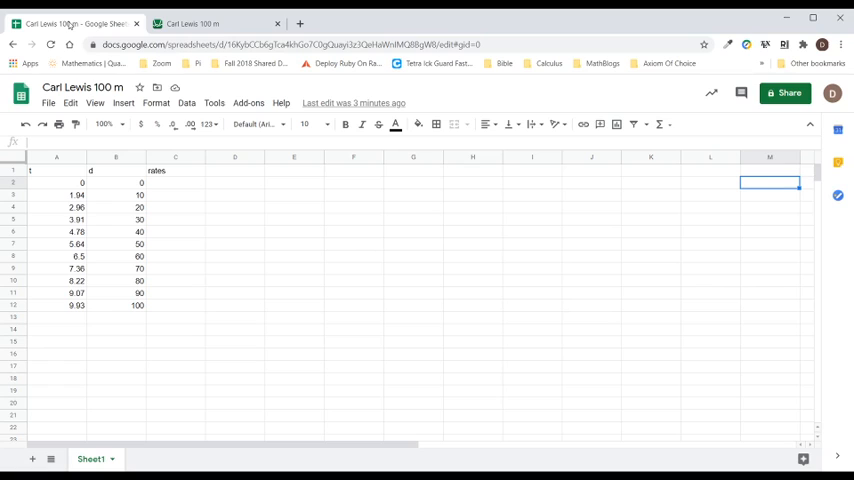
pyautogui.moveTo(98, 208)
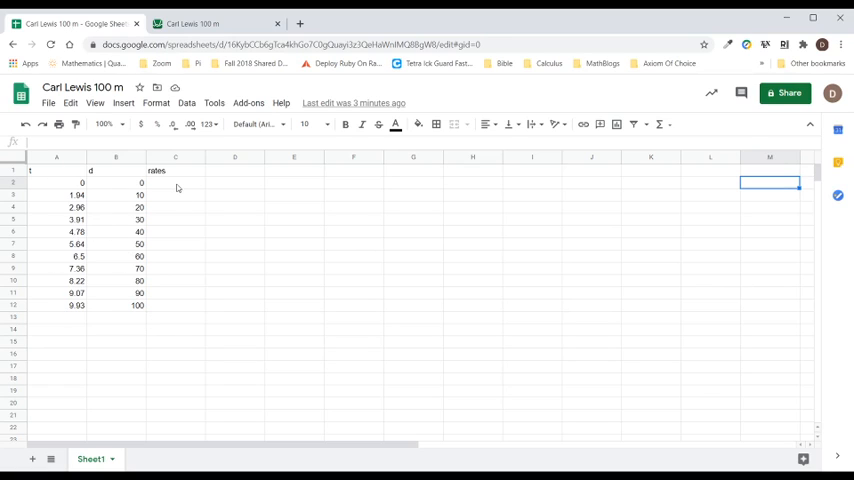
pyautogui.click(176, 182)
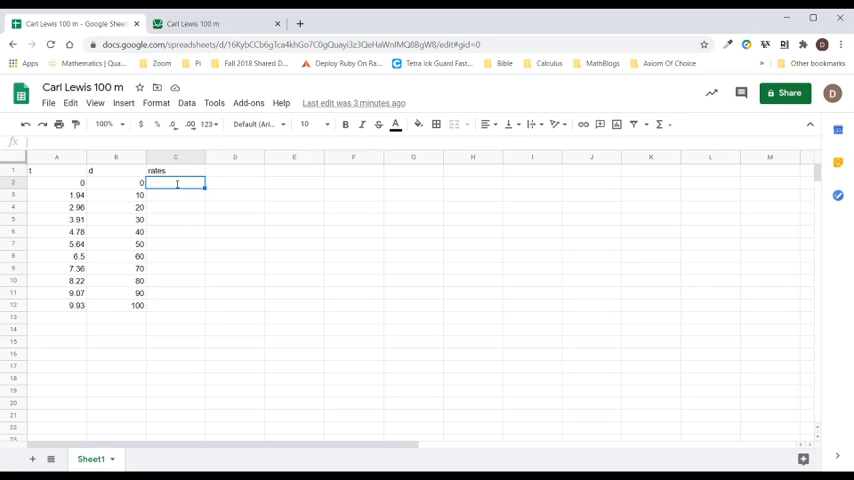
# Enter the rate formula =(B3-B2)/(A3-A2) in C2, giving about 5.15 m/s.
pyautogui.write('=(')
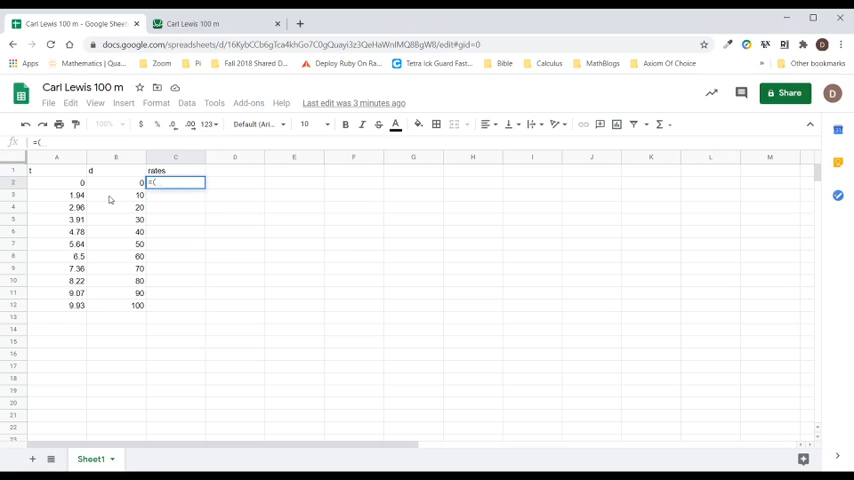
pyautogui.click(116, 196)
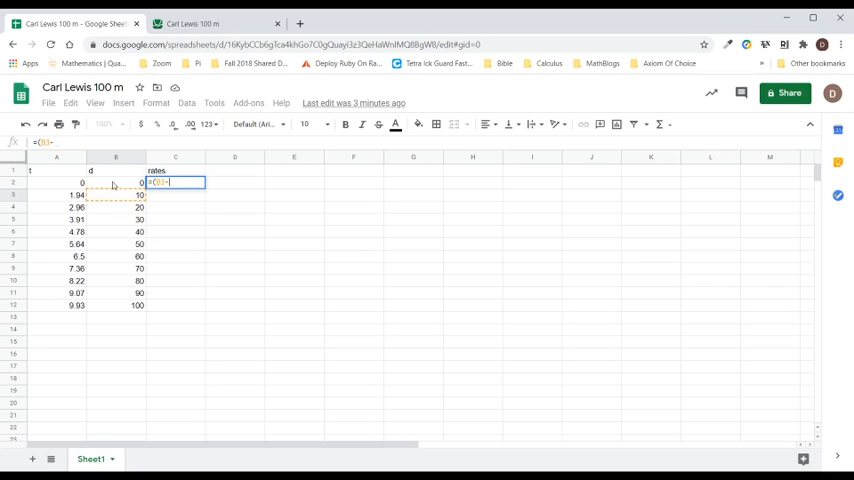
pyautogui.click(116, 182)
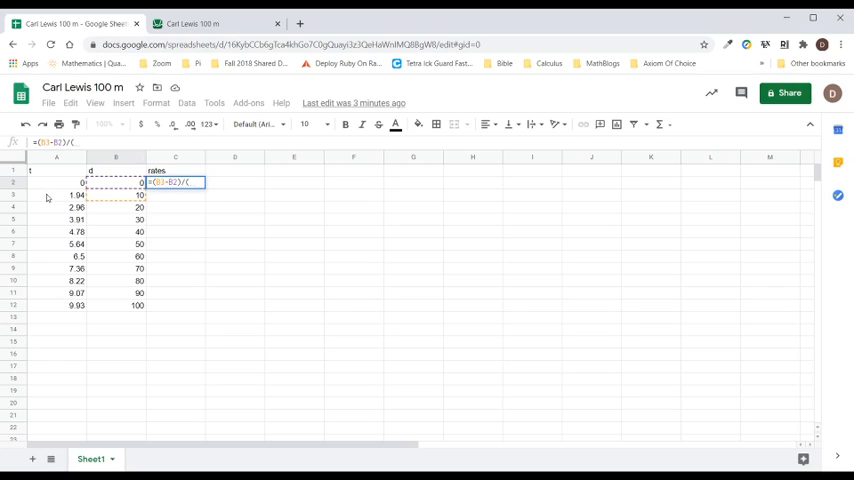
pyautogui.click(58, 196)
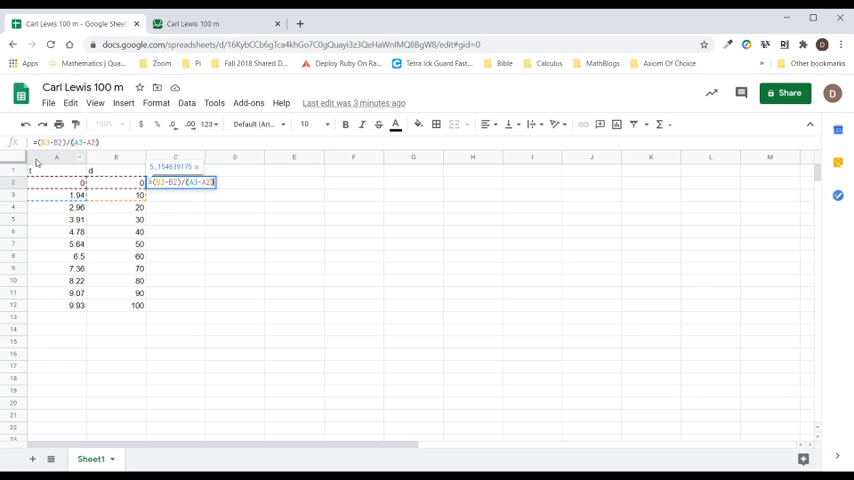
pyautogui.press('enter')
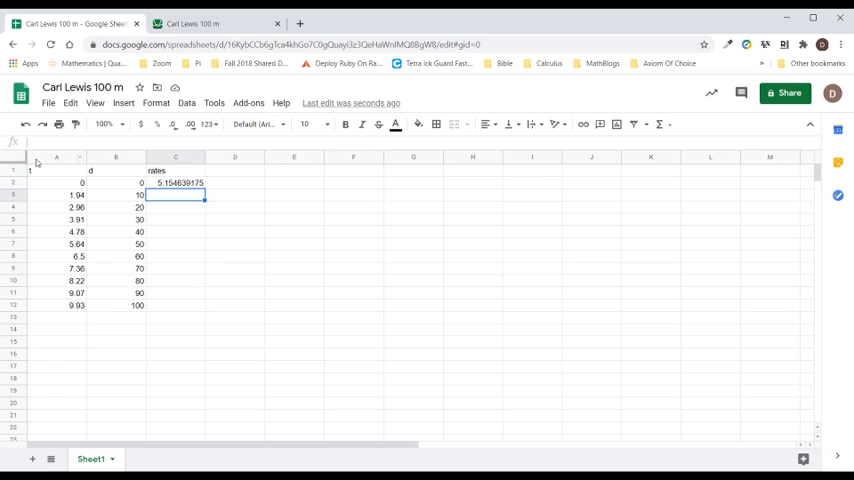
pyautogui.moveTo(124, 214)
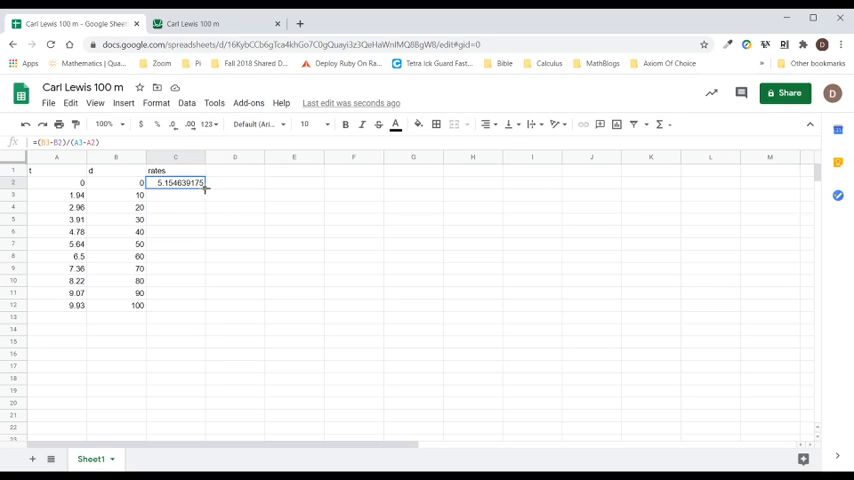
pyautogui.moveTo(204, 188)
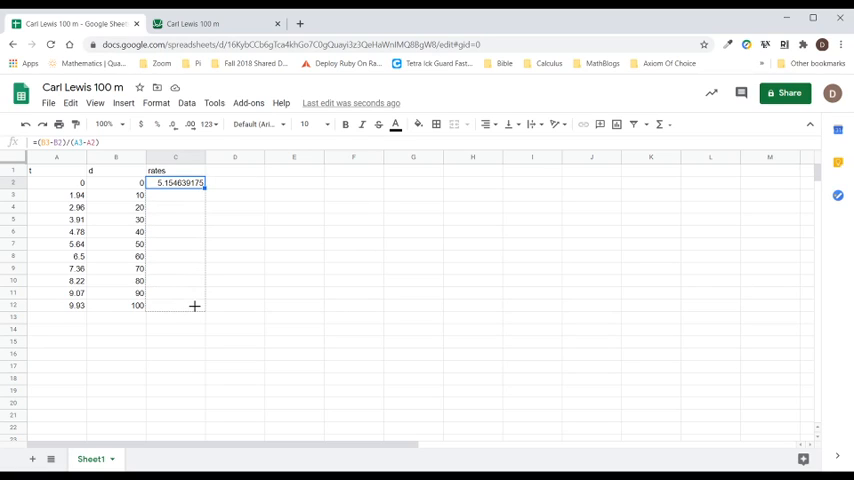
# Fill the rate formula from C2 down to C12, giving rates around 8.9 to 11.8.
pyautogui.moveTo(178, 182); pyautogui.dragTo(178, 304)
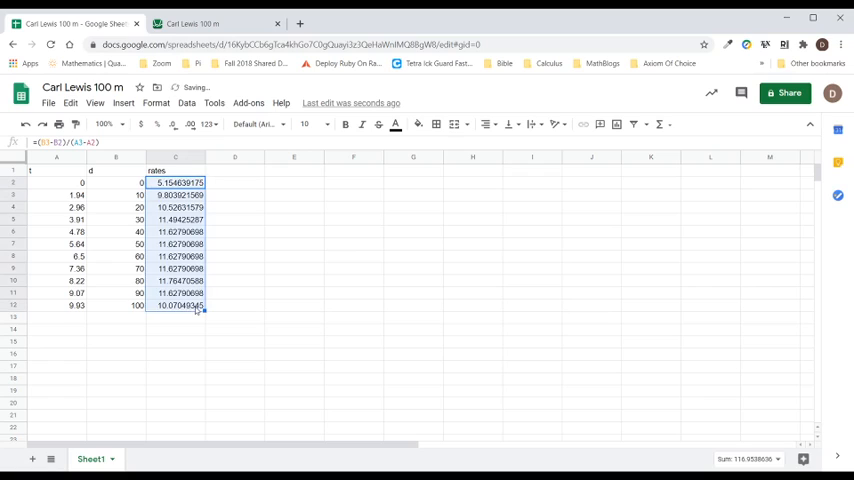
pyautogui.moveTo(270, 324)
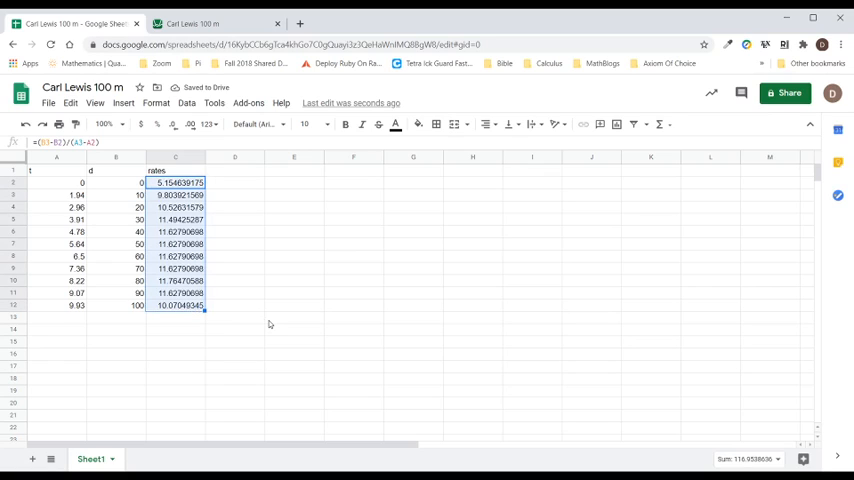
pyautogui.click(294, 316)
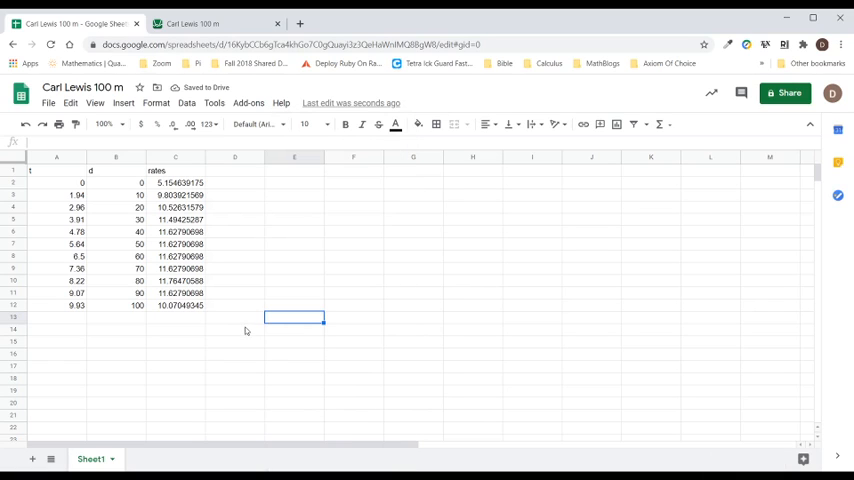